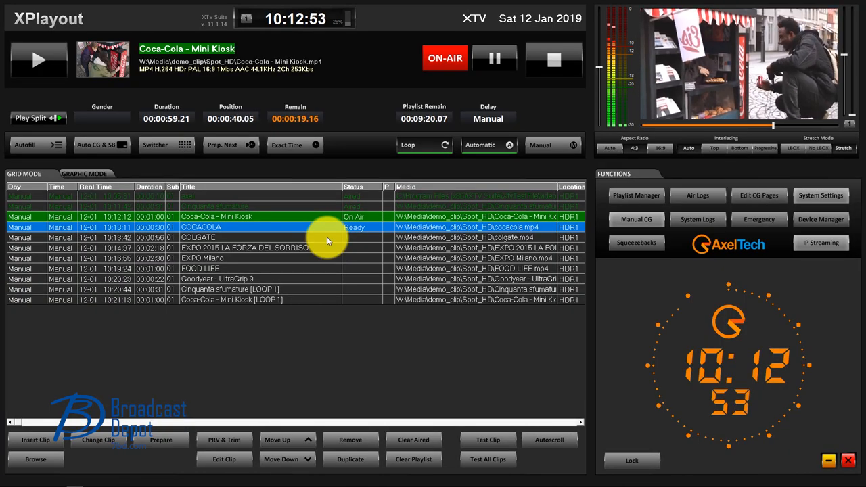
{"action": "mouse_move", "coordinate": [36, 440]}
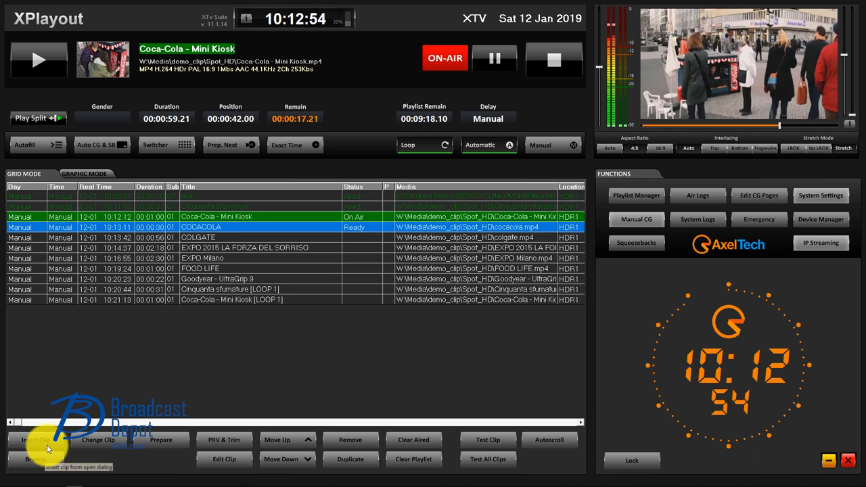
Open the Browser panel with the Insert Clip button below the playlist.
{"action": "left_click", "coordinate": [35, 458]}
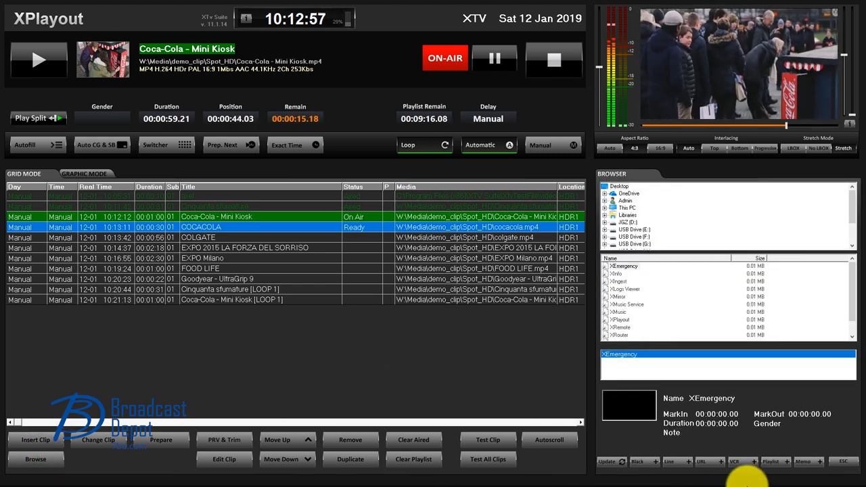
Add the bigbuckbunny RTMP stream URL clip and play it on air, cutting off Coca-Cola - Mini Kiosk.
{"action": "left_click", "coordinate": [700, 461]}
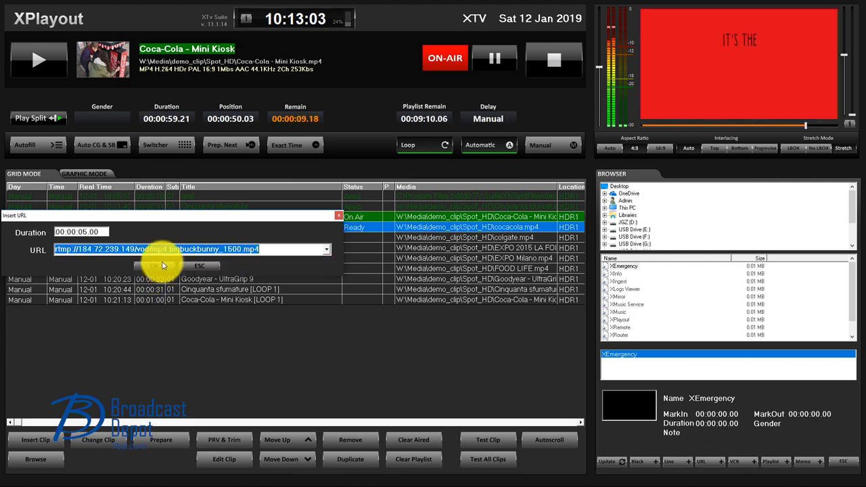
{"action": "left_click", "coordinate": [166, 265]}
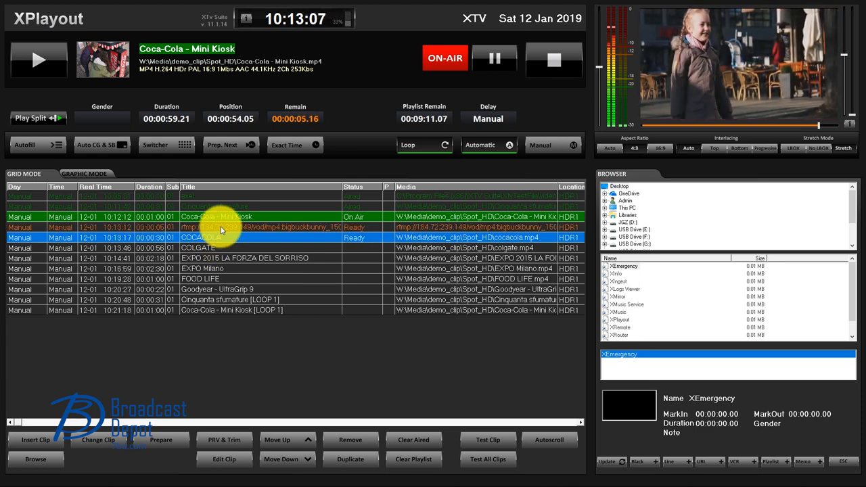
{"action": "left_click", "coordinate": [38, 60]}
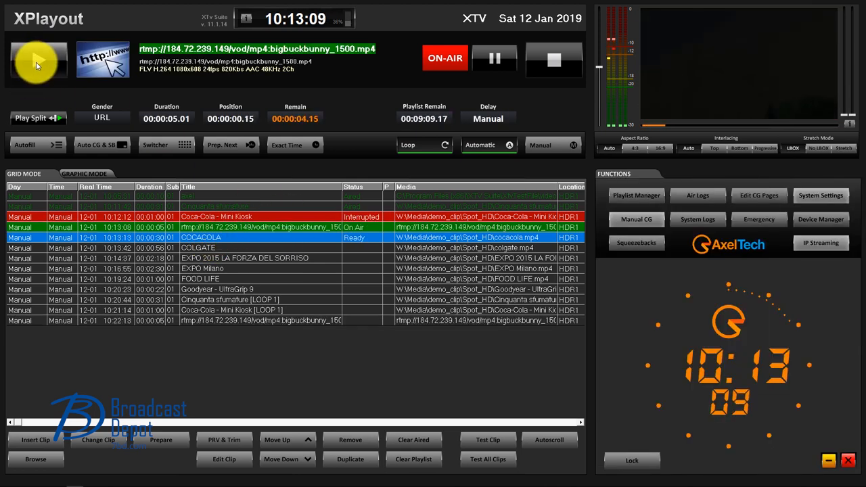